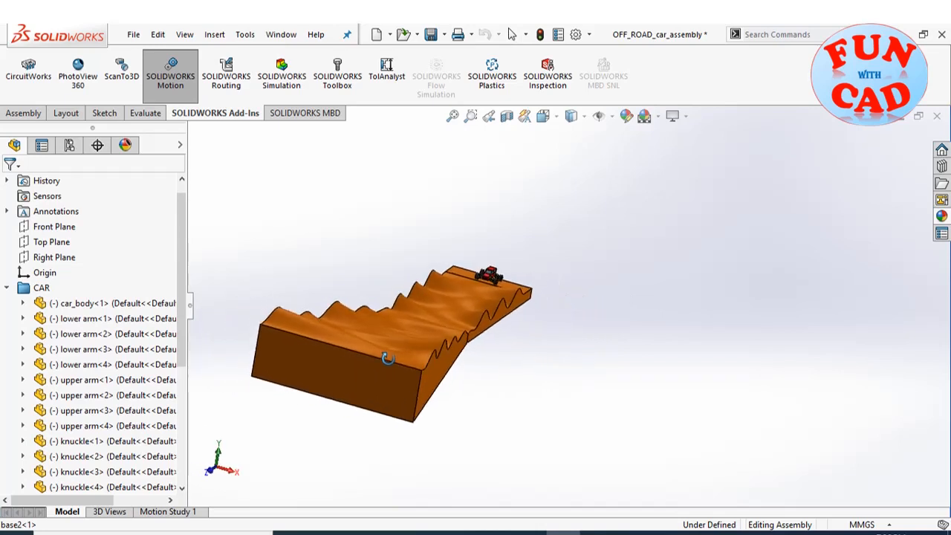
Create Motion Study 2 for the off-road car assembly with New Motion Study.
{"action": "left_click", "coordinate": [451, 116]}
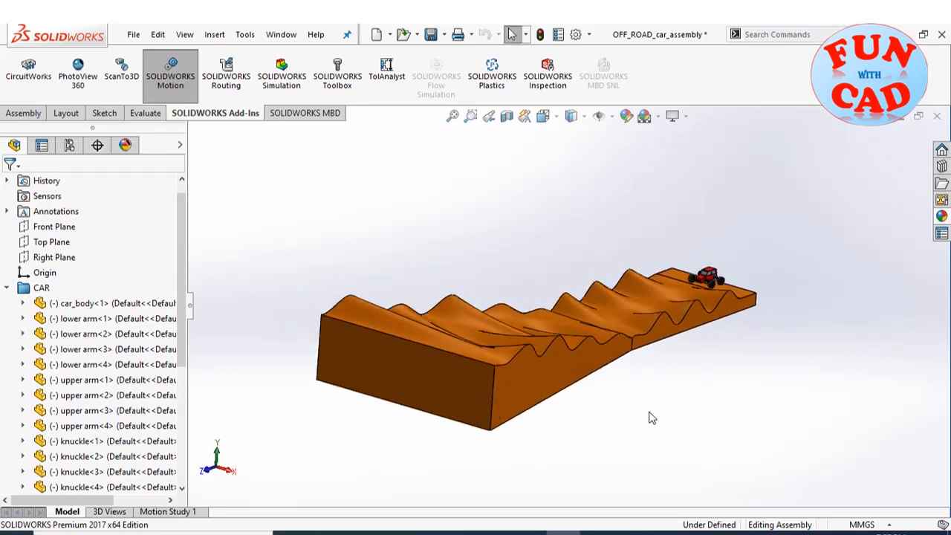
{"action": "mouse_move", "coordinate": [233, 425]}
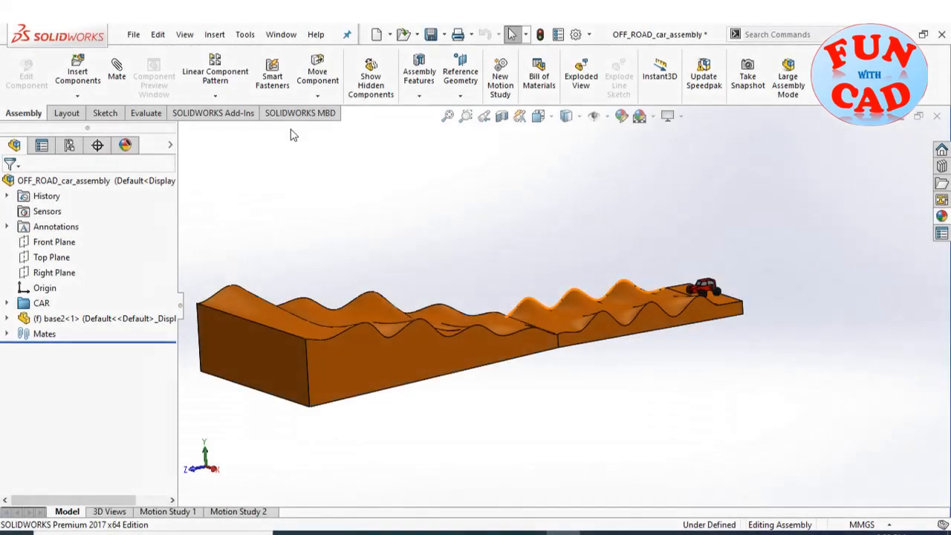
Switch to the Motion Study 2 tab so its MotionManager timeline is showing.
{"action": "left_click", "coordinate": [213, 112]}
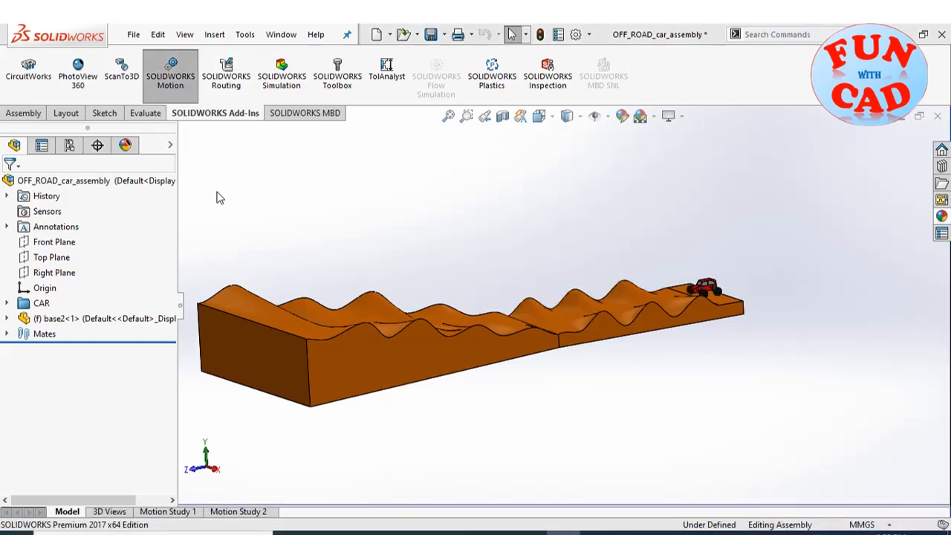
{"action": "left_click", "coordinate": [240, 511]}
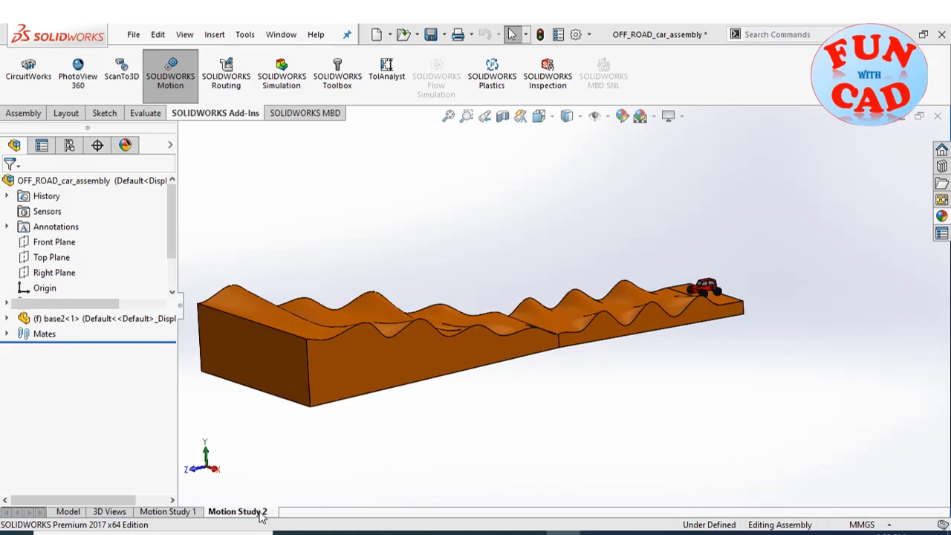
{"action": "left_click", "coordinate": [239, 511]}
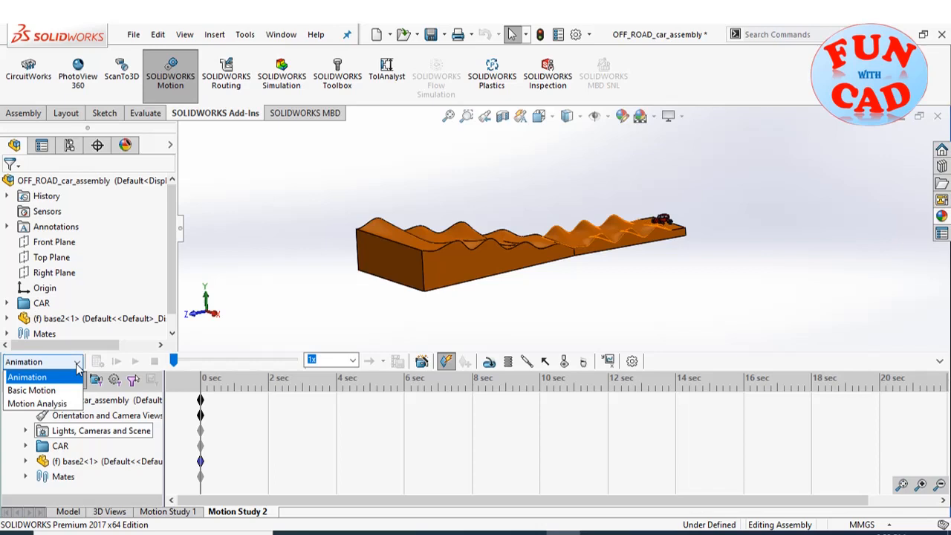
Make Motion Study 2 a Motion Analysis study with 3D contact resolution raised to High.
{"action": "left_click", "coordinate": [40, 404]}
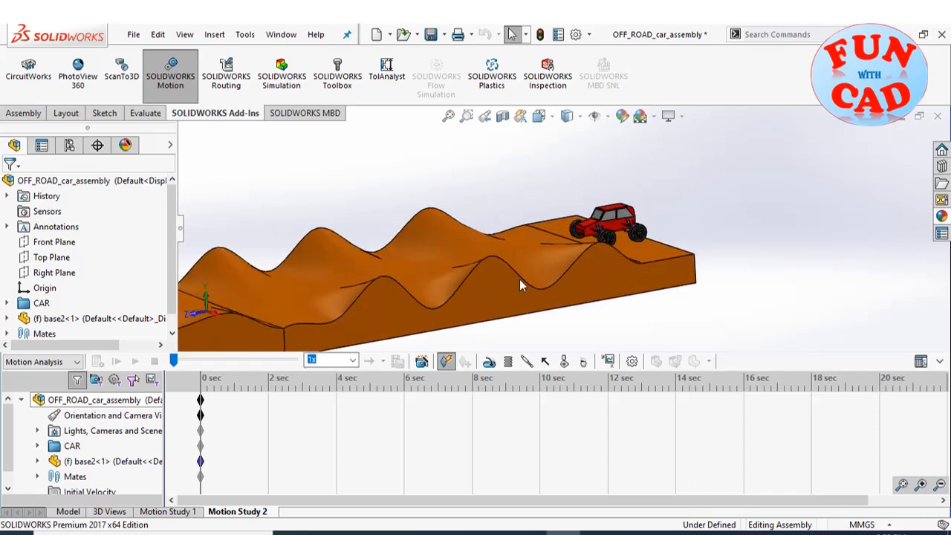
{"action": "left_click", "coordinate": [631, 361]}
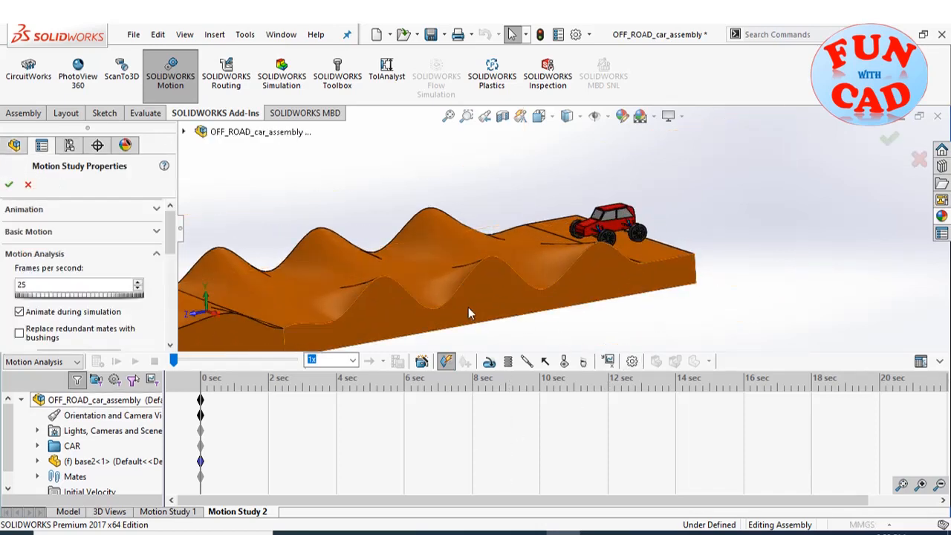
{"action": "scroll", "scroll_direction": "down", "scroll_amount": 3}
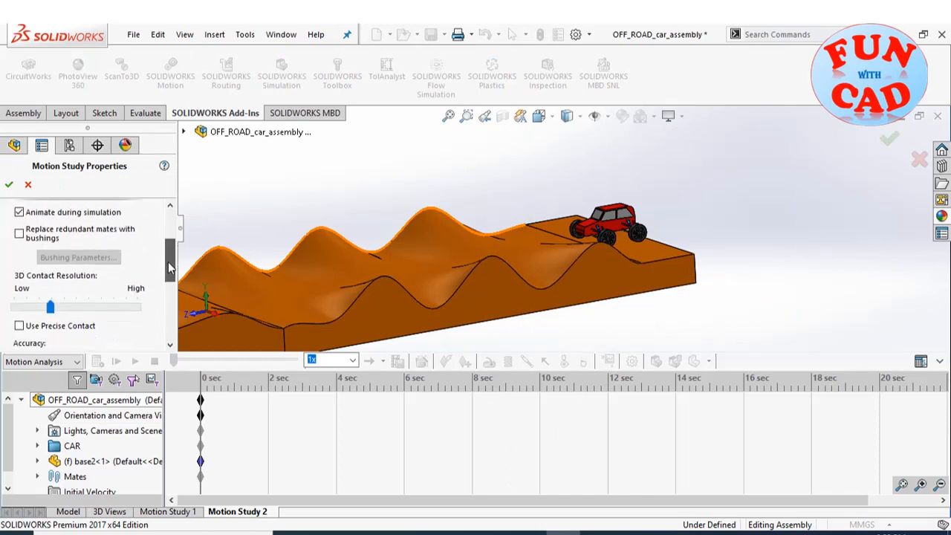
{"action": "left_click_drag", "start_coordinate": [50, 307], "coordinate": [128, 307]}
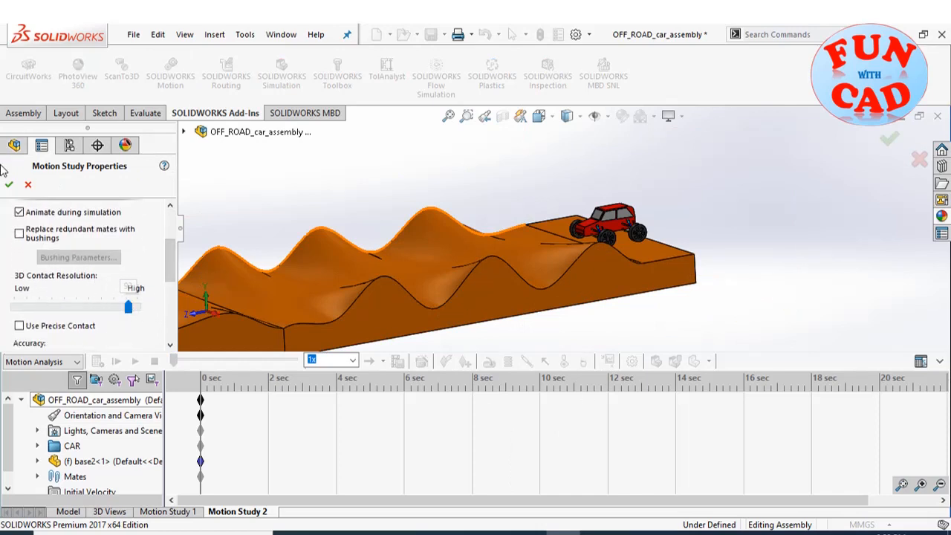
{"action": "left_click", "coordinate": [10, 185]}
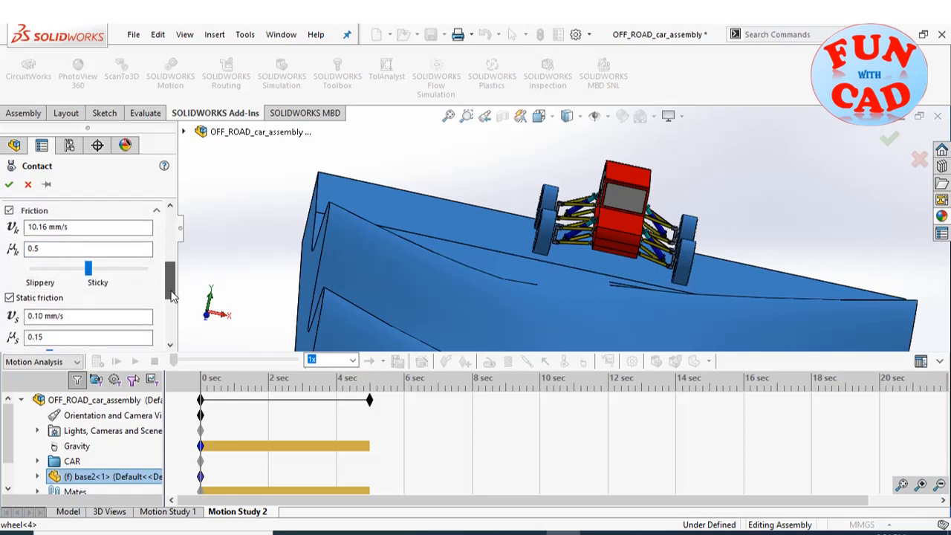
Confirm solid body contact with friction between the car and terrain bodies.
{"action": "left_click", "coordinate": [87, 329]}
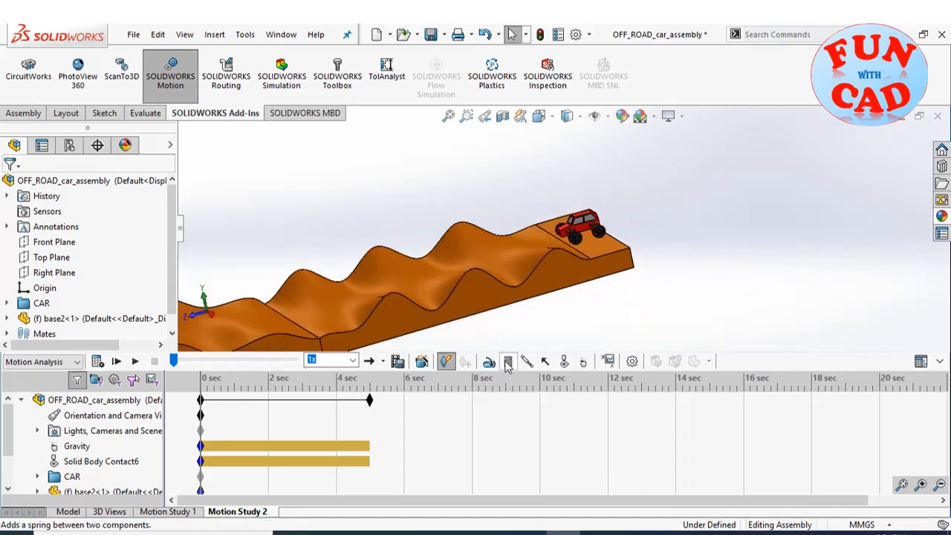
Add a linear spring across the suspension shock absorbers, entering a value of 8.
{"action": "left_click", "coordinate": [506, 361]}
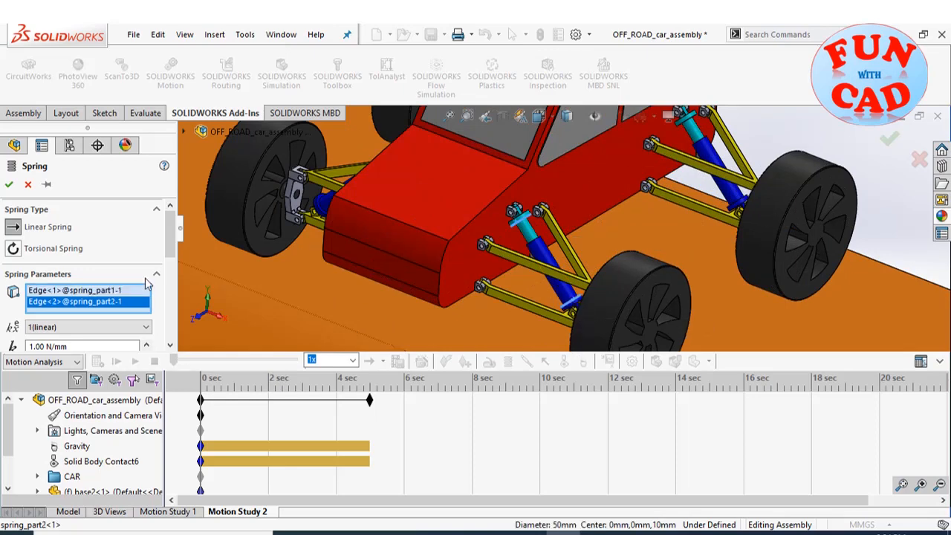
{"action": "scroll", "scroll_direction": "down", "scroll_amount": 3}
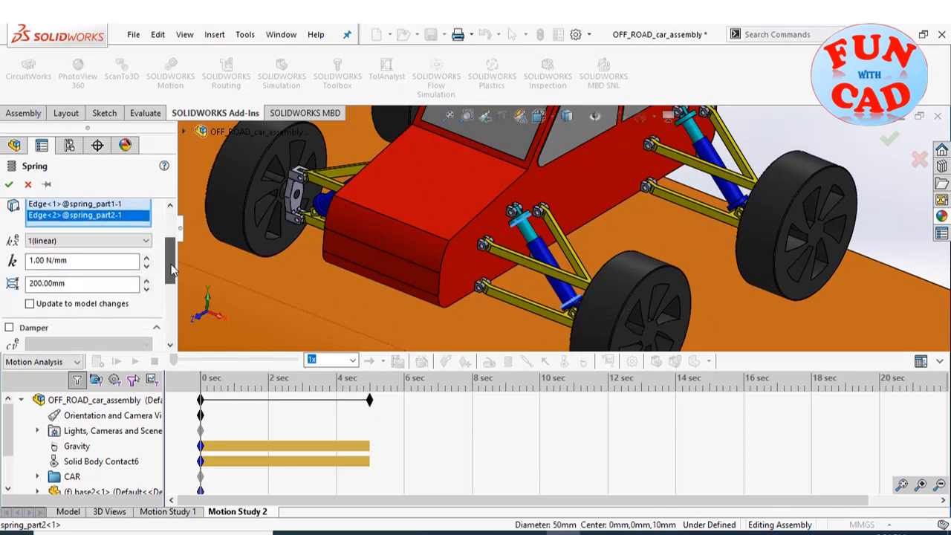
{"action": "left_click_drag", "start_coordinate": [172, 267], "coordinate": [172, 308]}
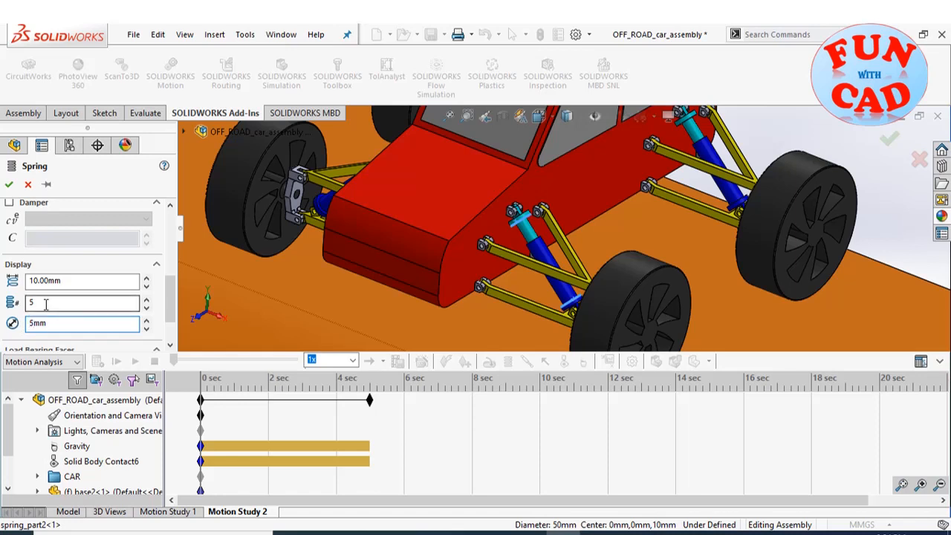
{"action": "type", "text": "8"}
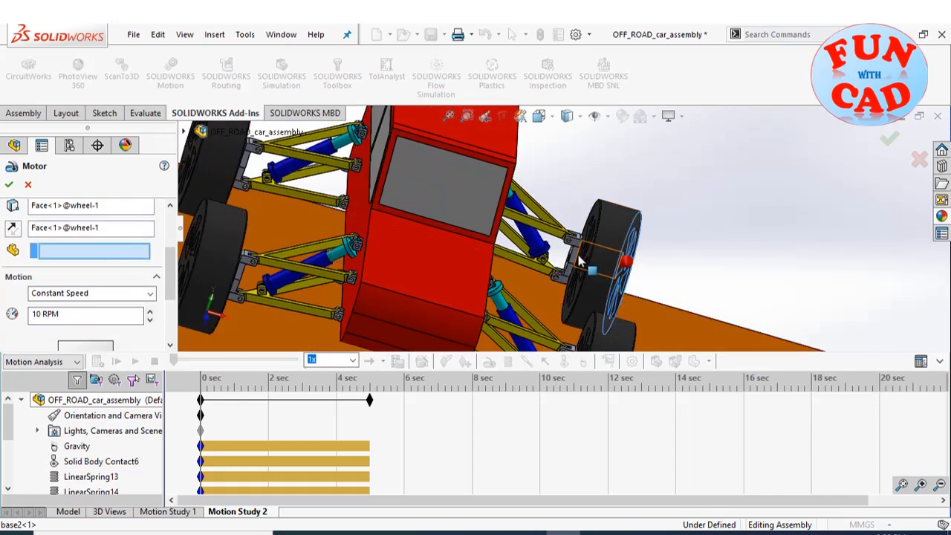
Add a constant-speed motor on a wheel, relative to its knuckle.
{"action": "left_click", "coordinate": [590, 264]}
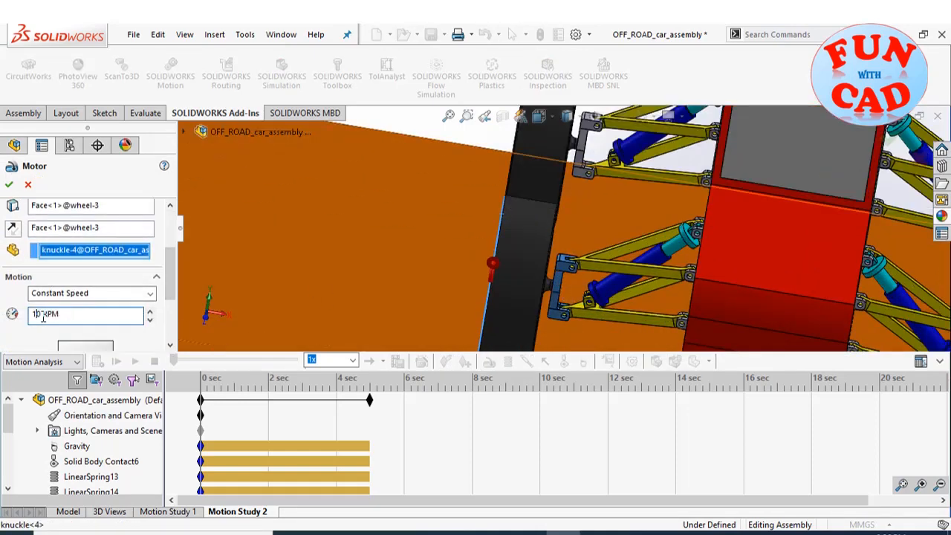
{"action": "left_click", "coordinate": [10, 184]}
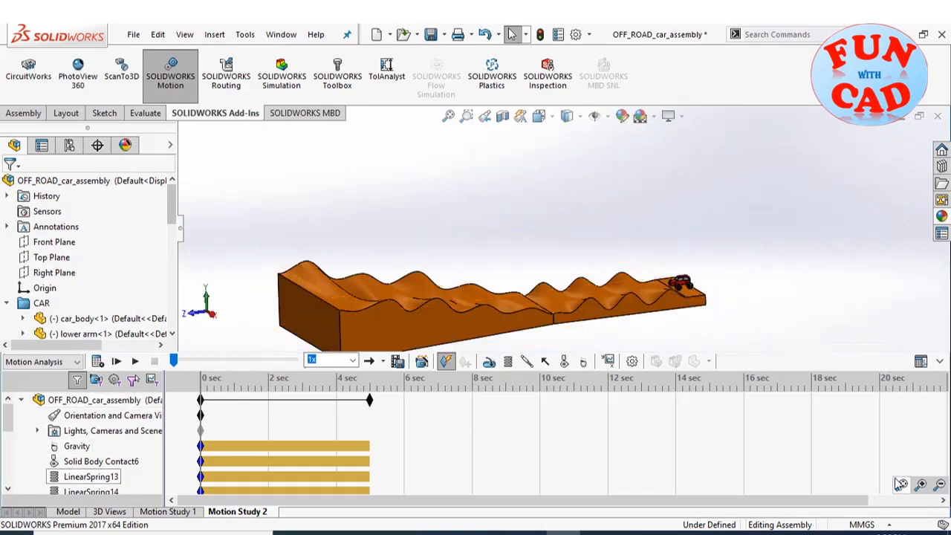
Rescale the MotionManager timeline to show the whole study duration.
{"action": "left_click", "coordinate": [940, 482]}
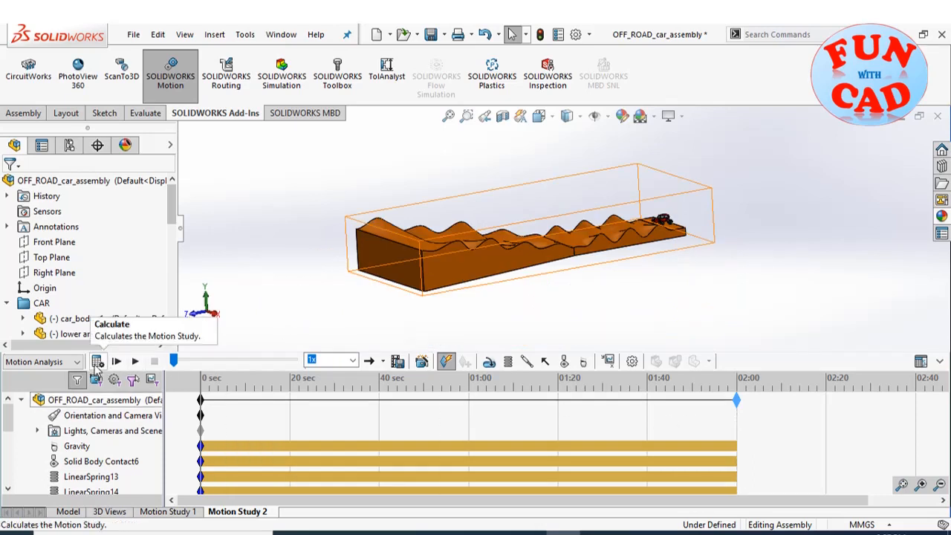
{"action": "mouse_move", "coordinate": [97, 380]}
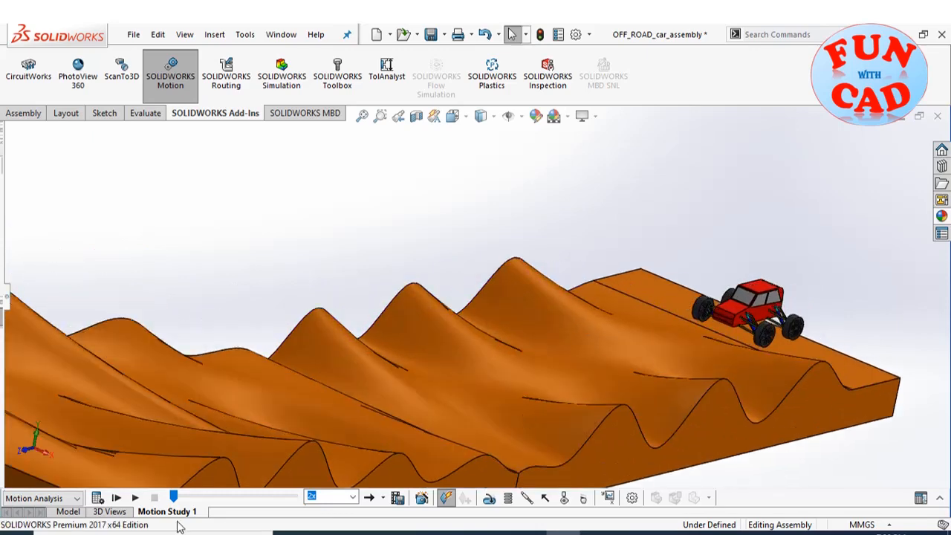
Play the calculated simulation and orbit the view around the moving car.
{"action": "left_click", "coordinate": [137, 498]}
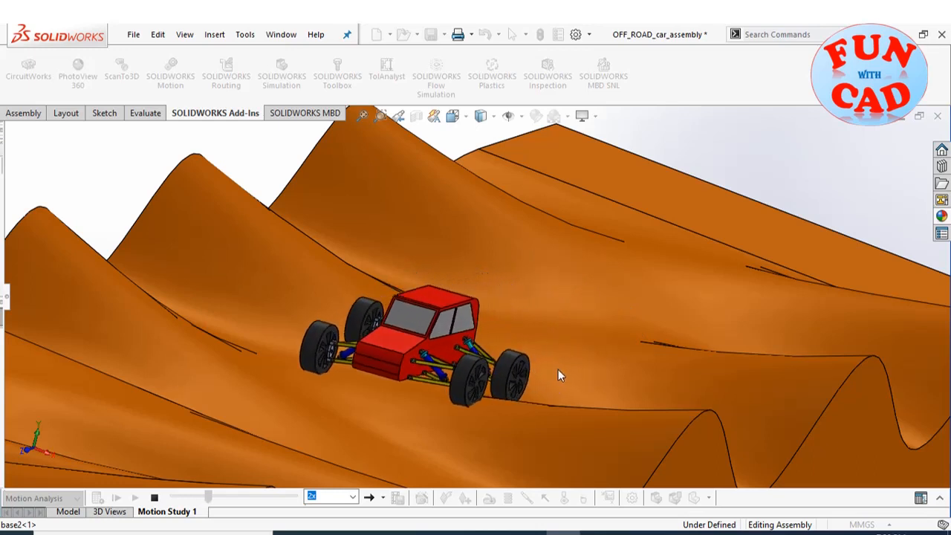
{"action": "left_click_drag", "start_coordinate": [561, 376], "coordinate": [427, 402]}
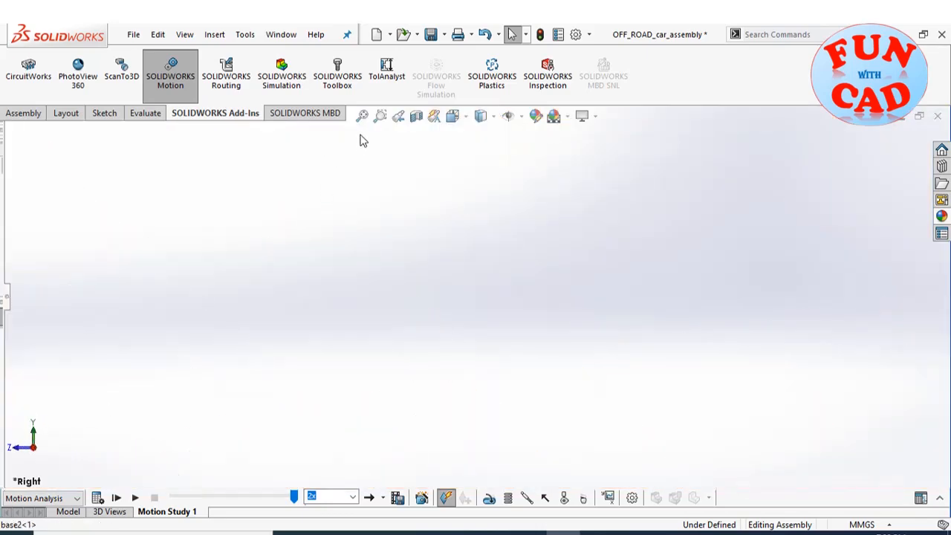
Replay the car's run from a side-on Right view of the terrain.
{"action": "left_click", "coordinate": [137, 498]}
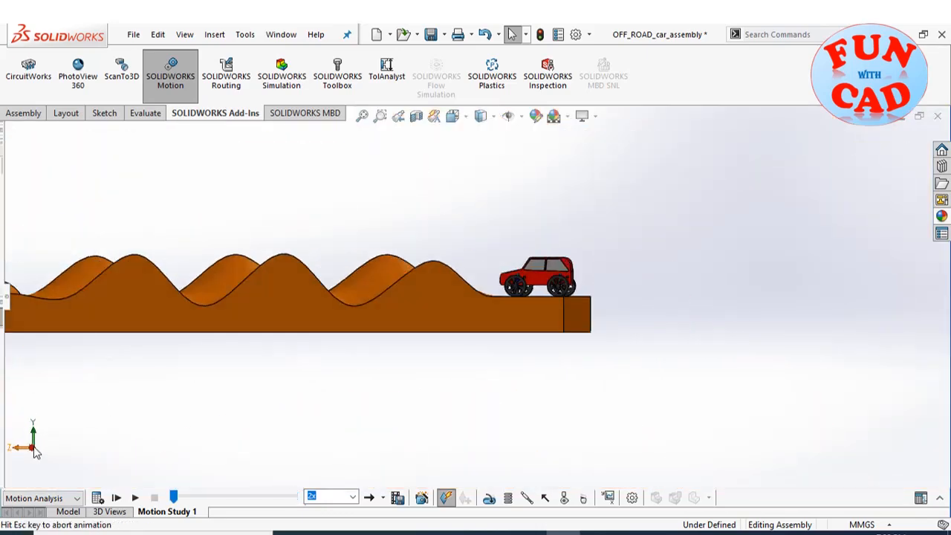